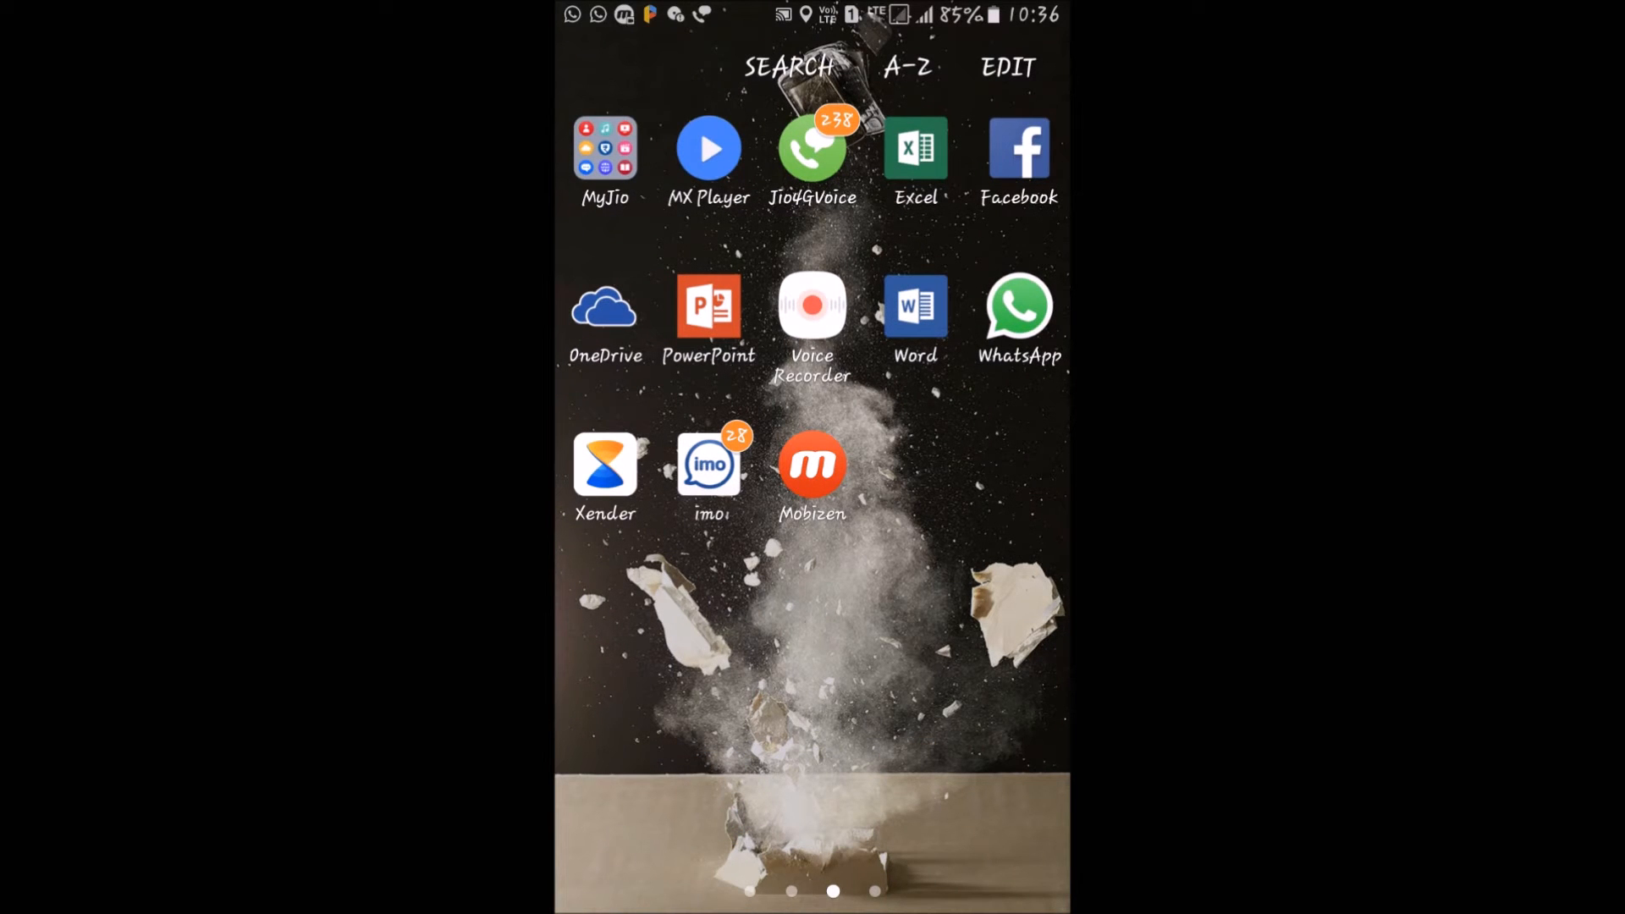
- Launch WhatsApp from the home screen and open its Settings from the three-dot menu
left_click(1017, 308)
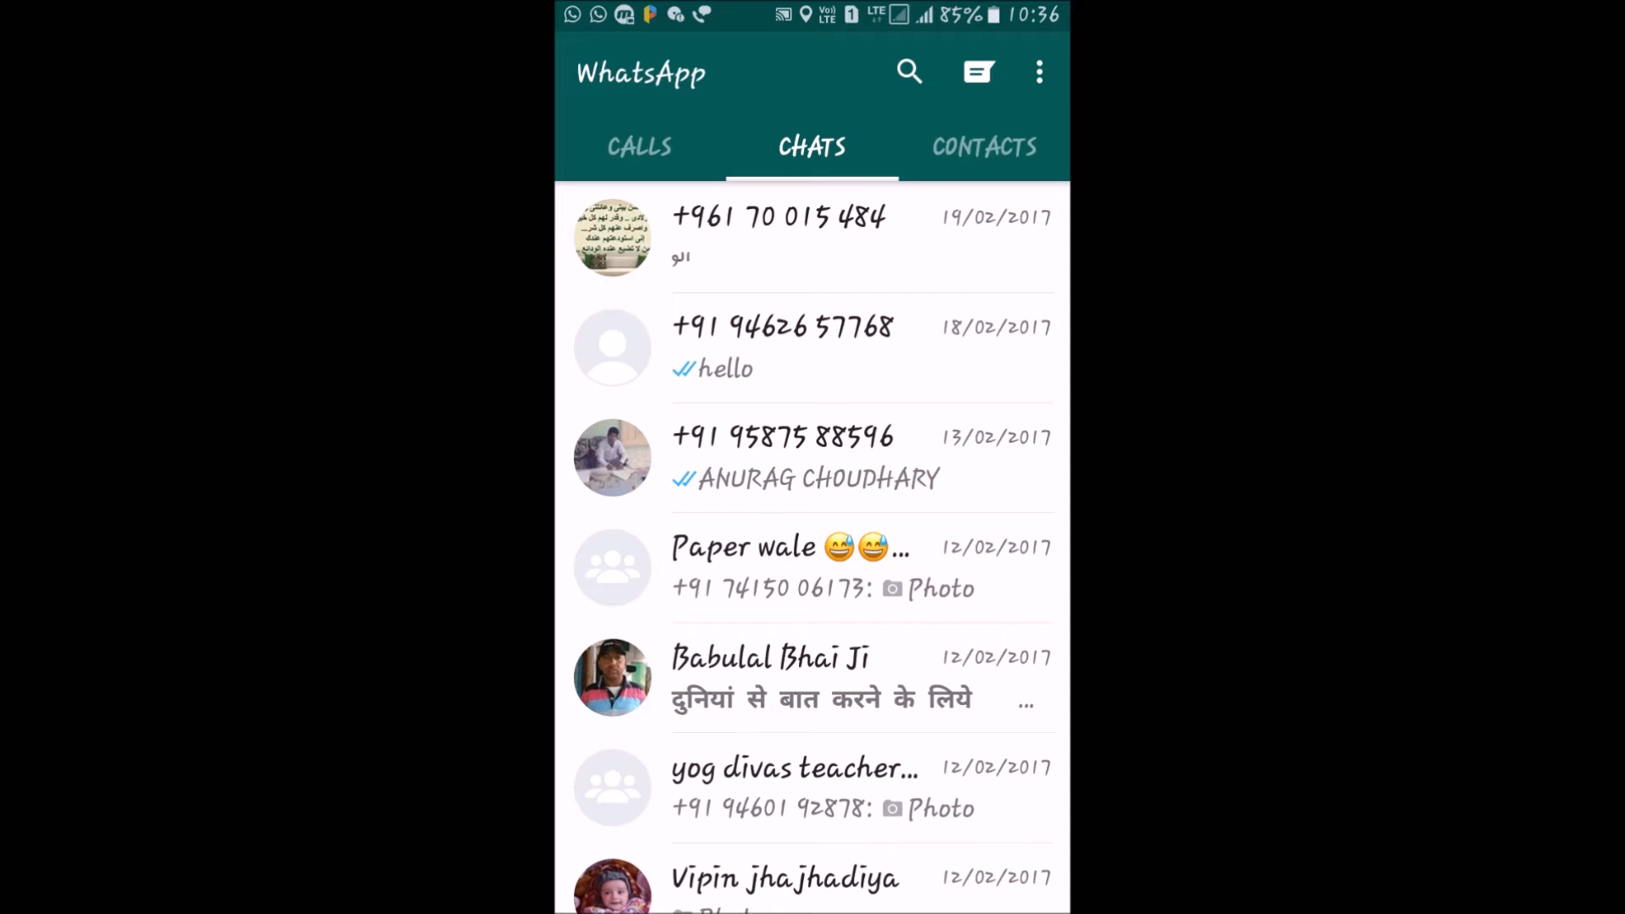
left_click(1040, 71)
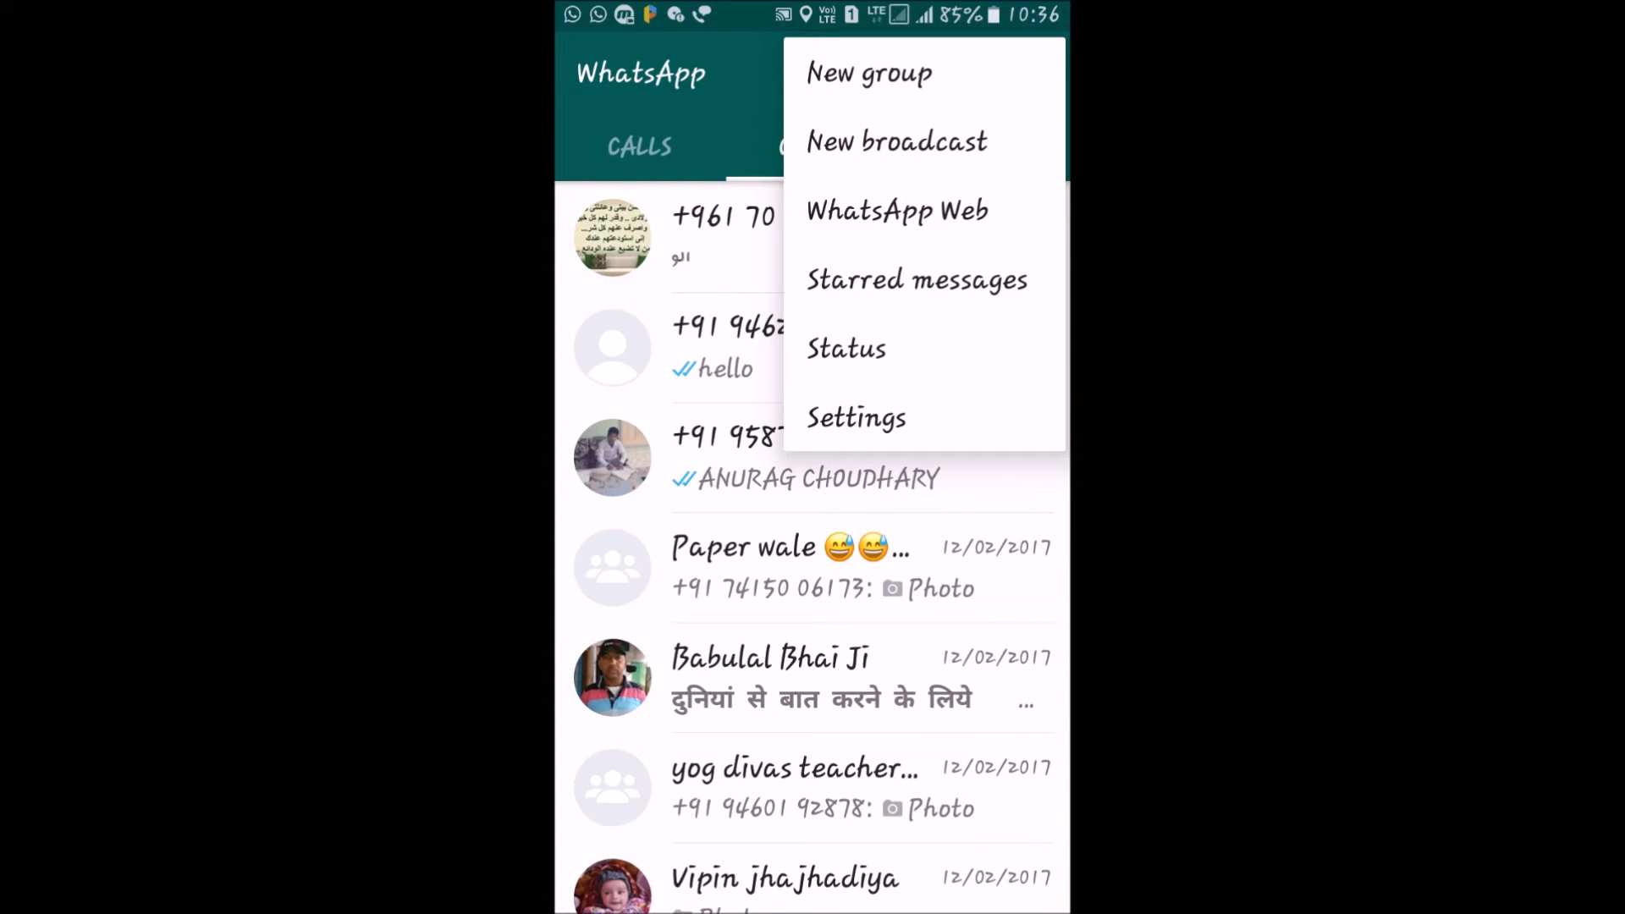
left_click(855, 418)
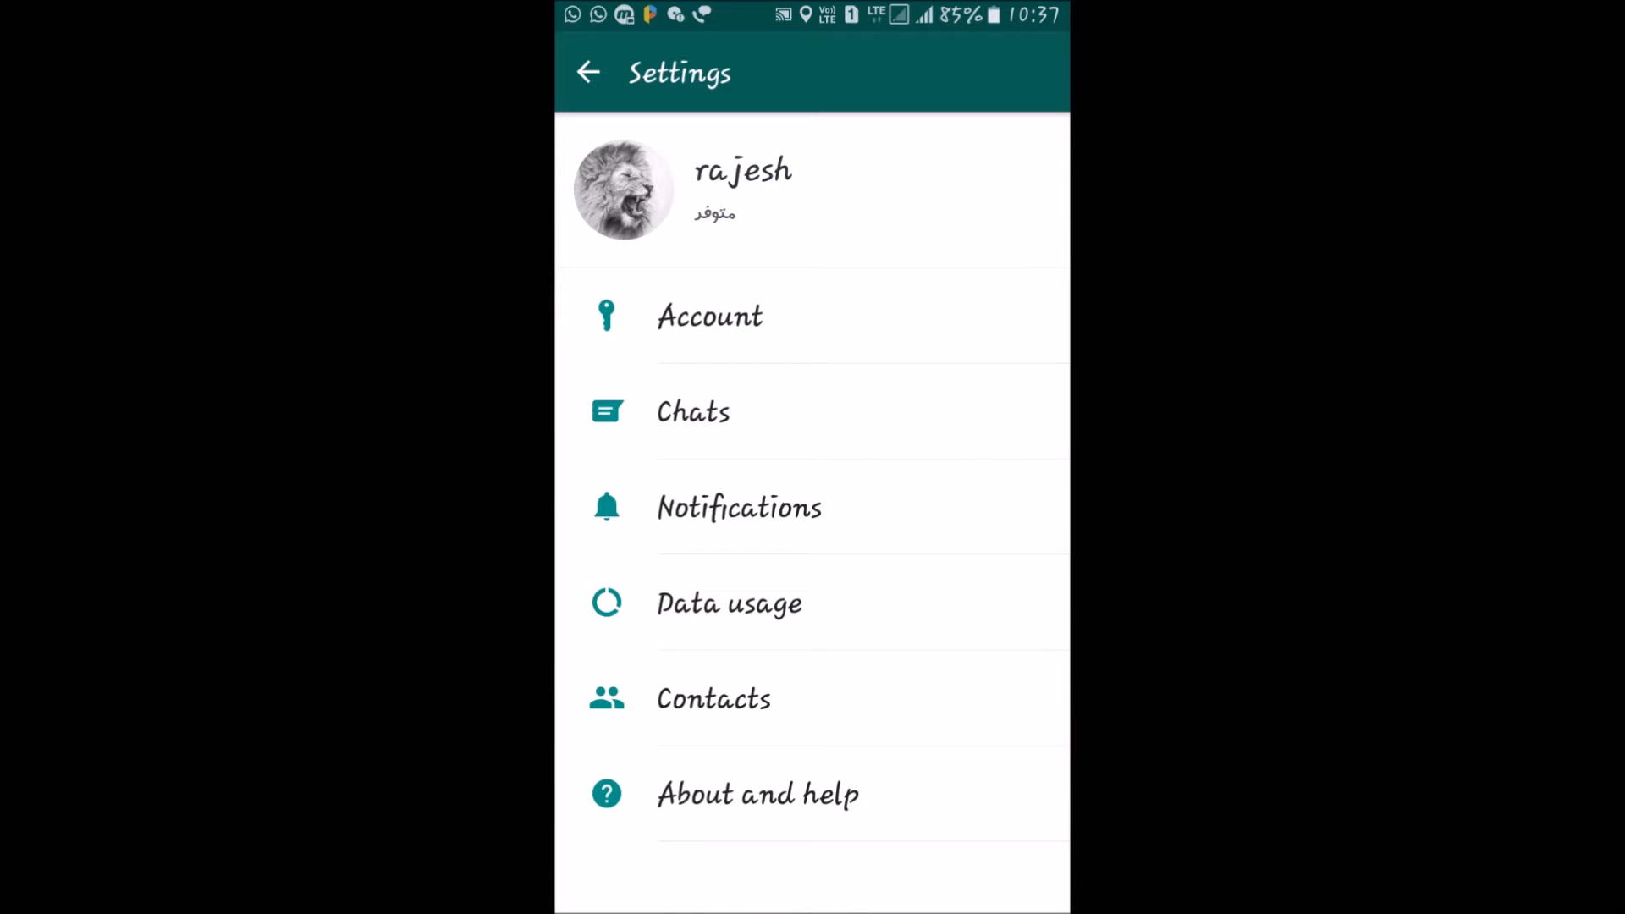
- Go to Account and open the Two-step verification page
left_click(709, 317)
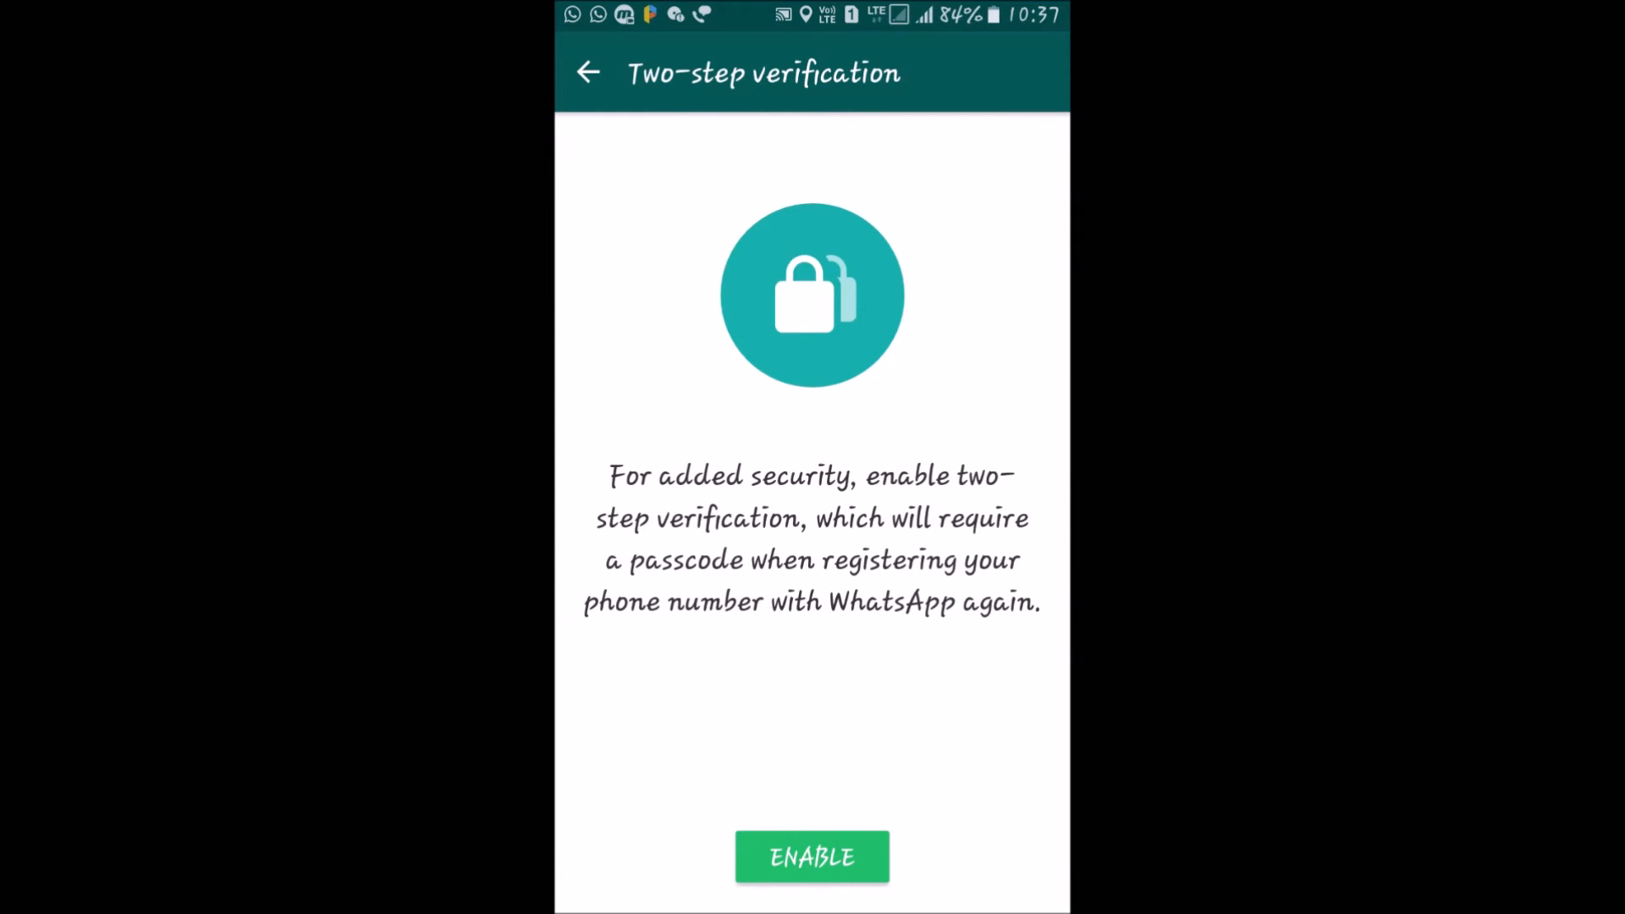
- Enable two-step verification, entering the six-digit passcode twice to confirm it
left_click(811, 856)
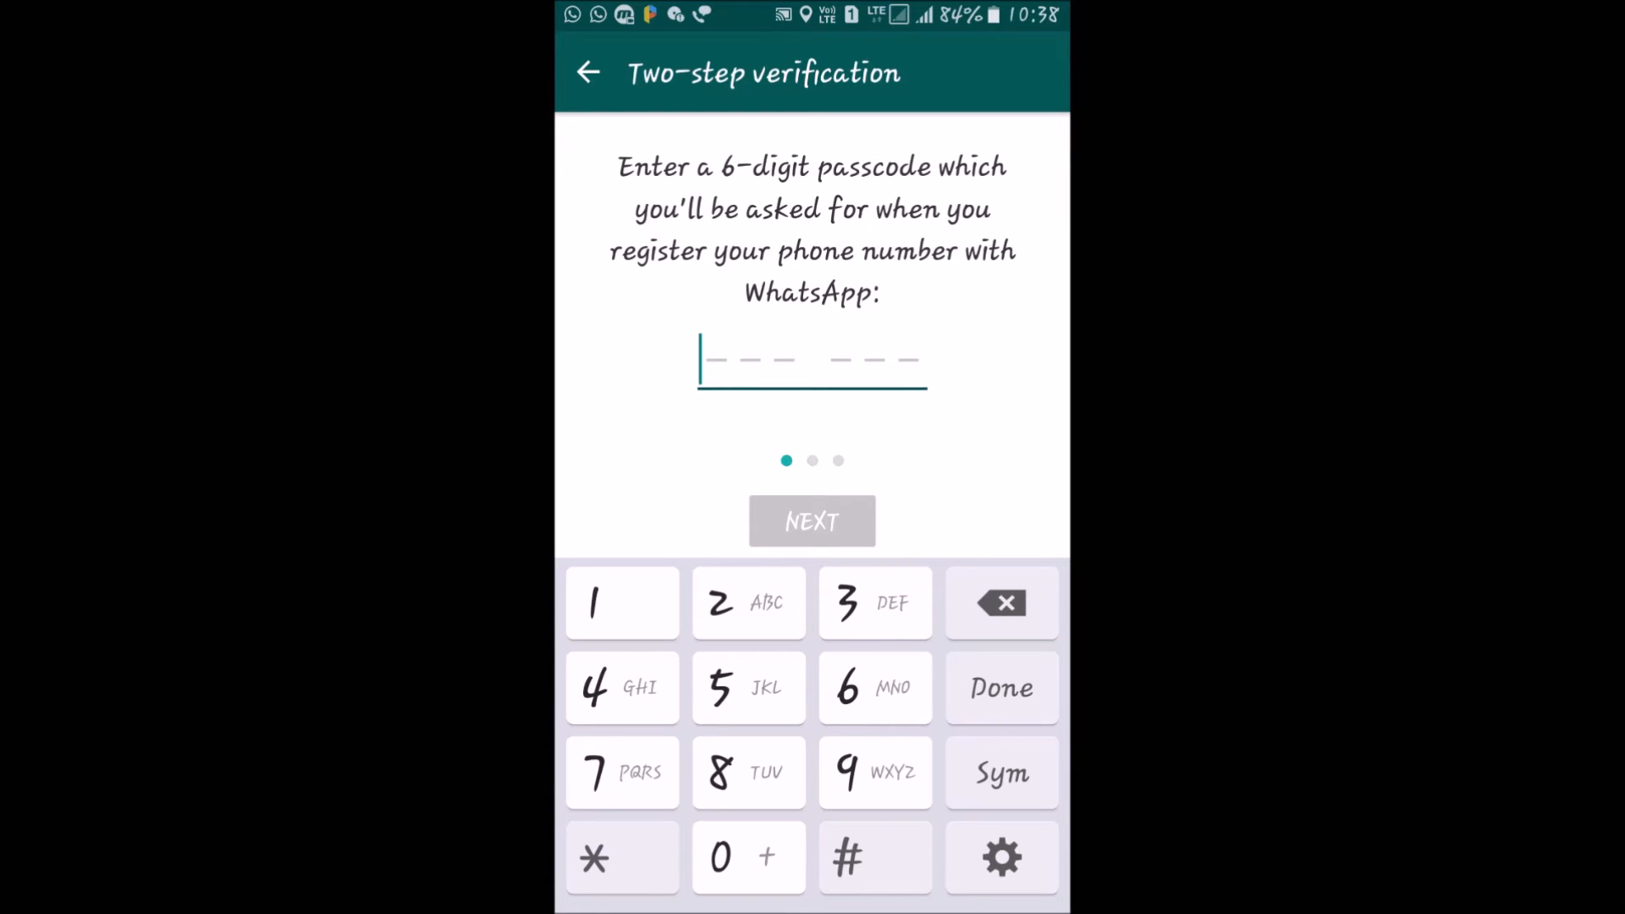
type("123")
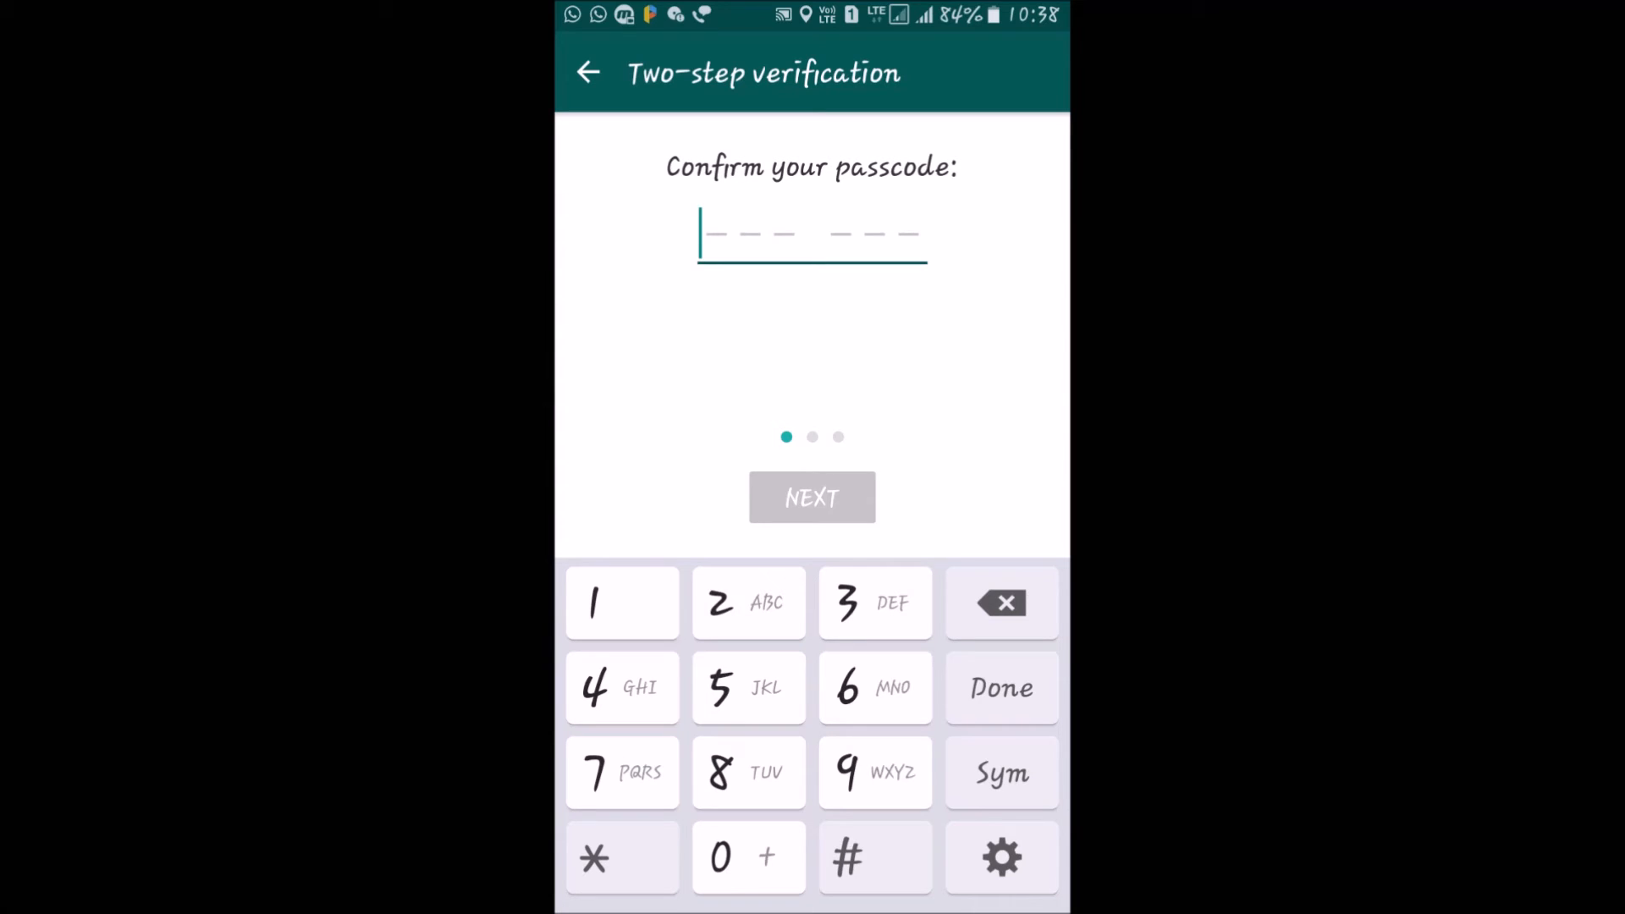
type("123")
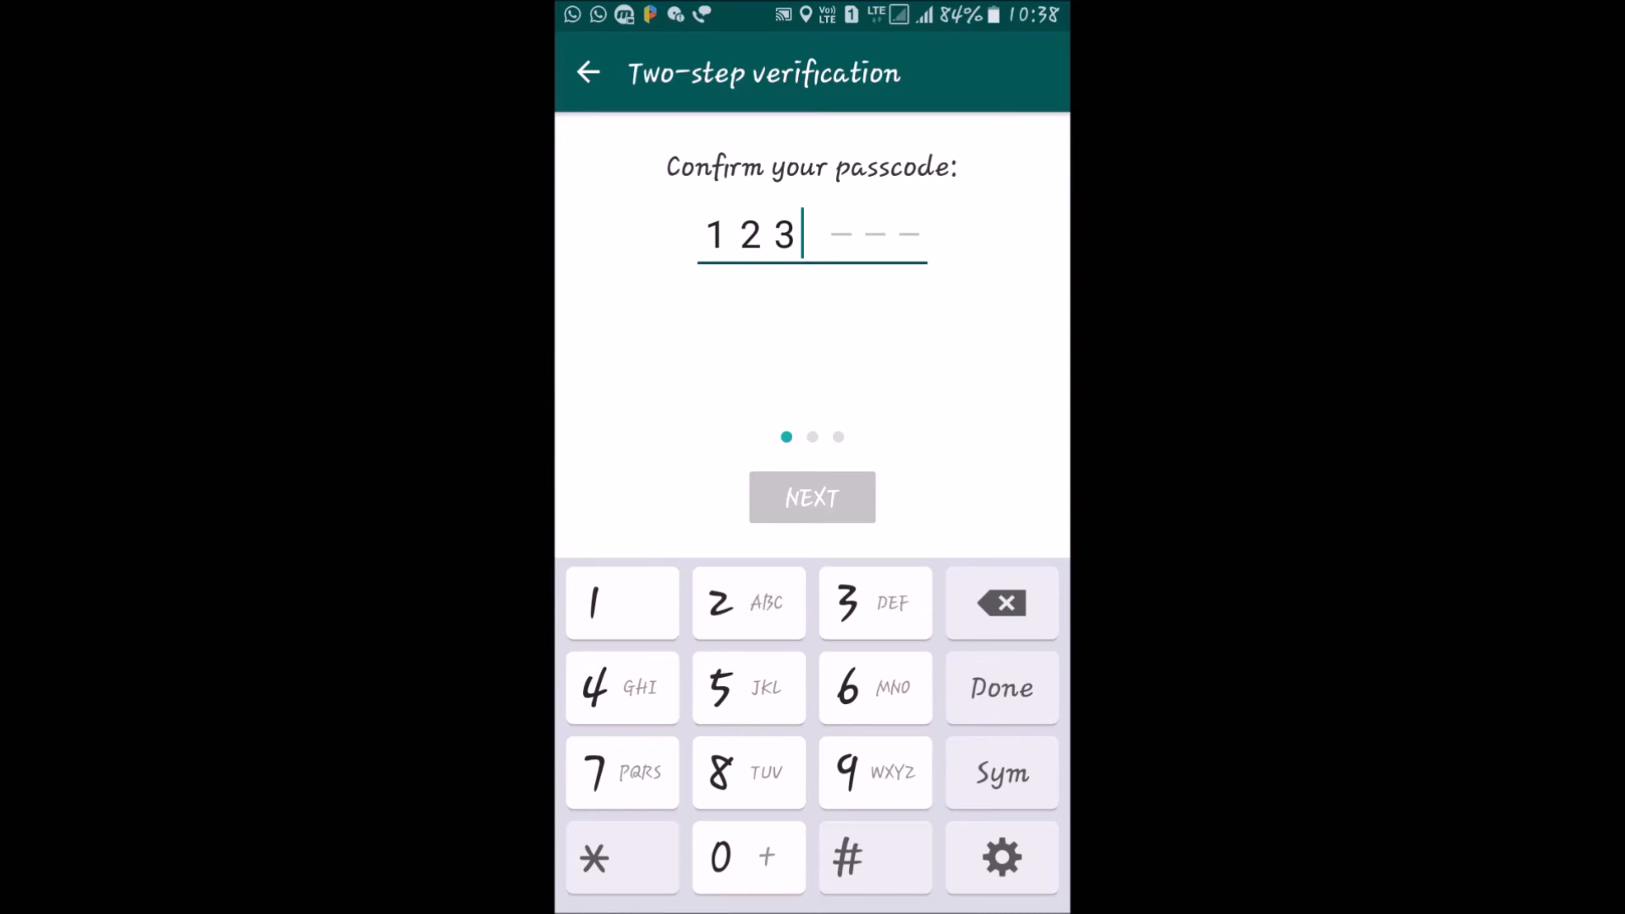
left_click(811, 498)
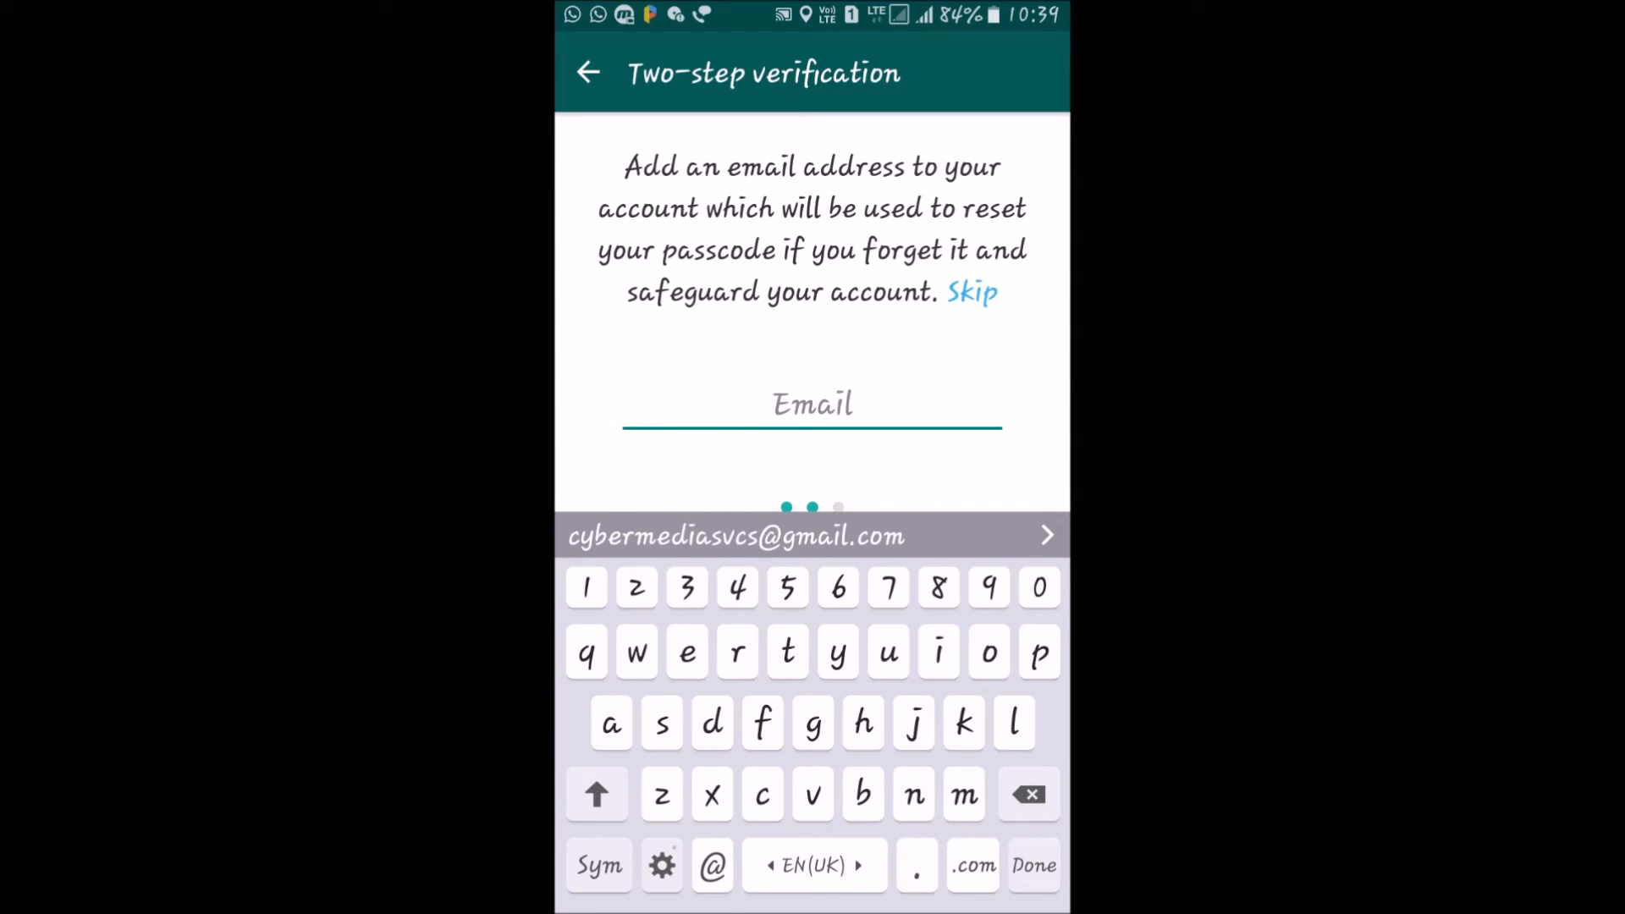
- Enter the recovery email address, continue, and begin retyping it on the confirmation step
type("anu")
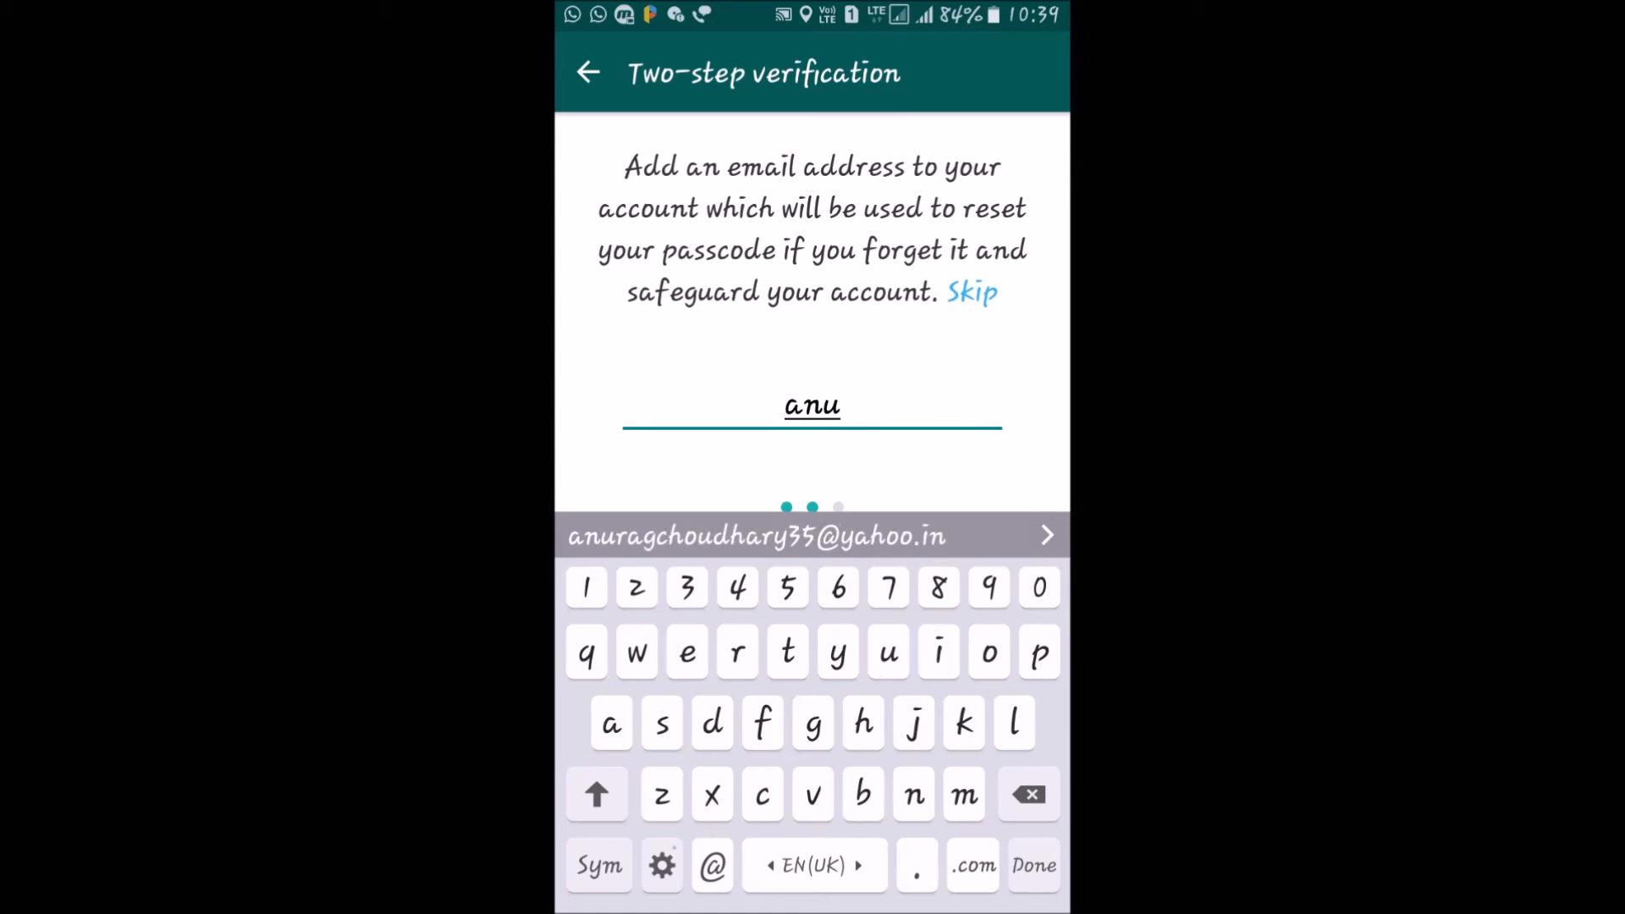
type("rag")
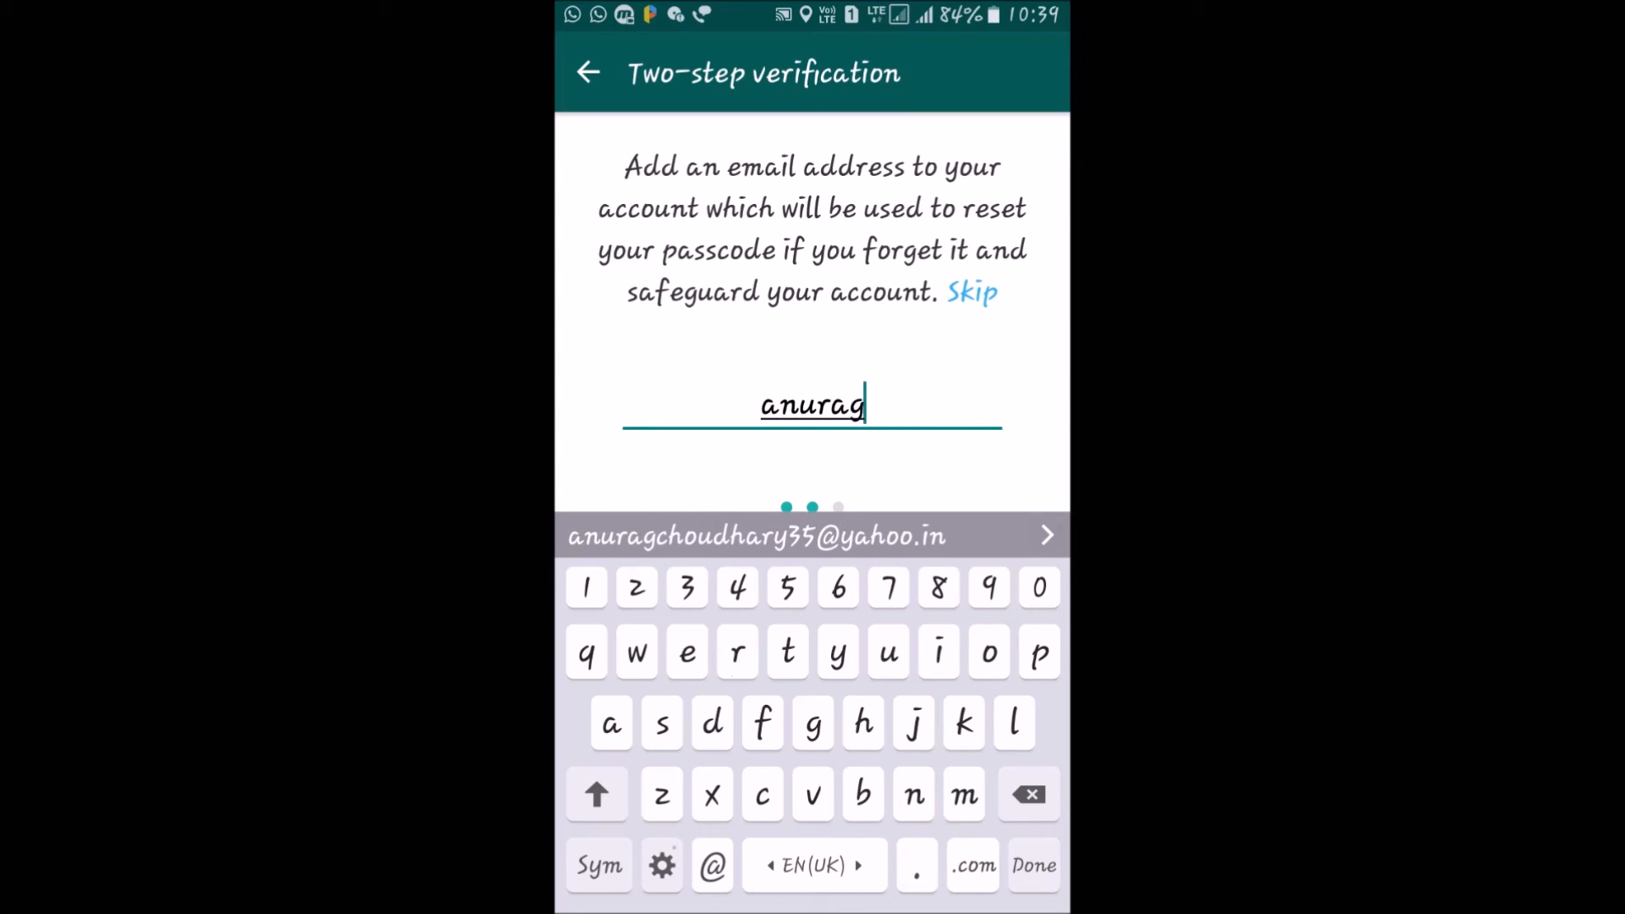
type(".c")
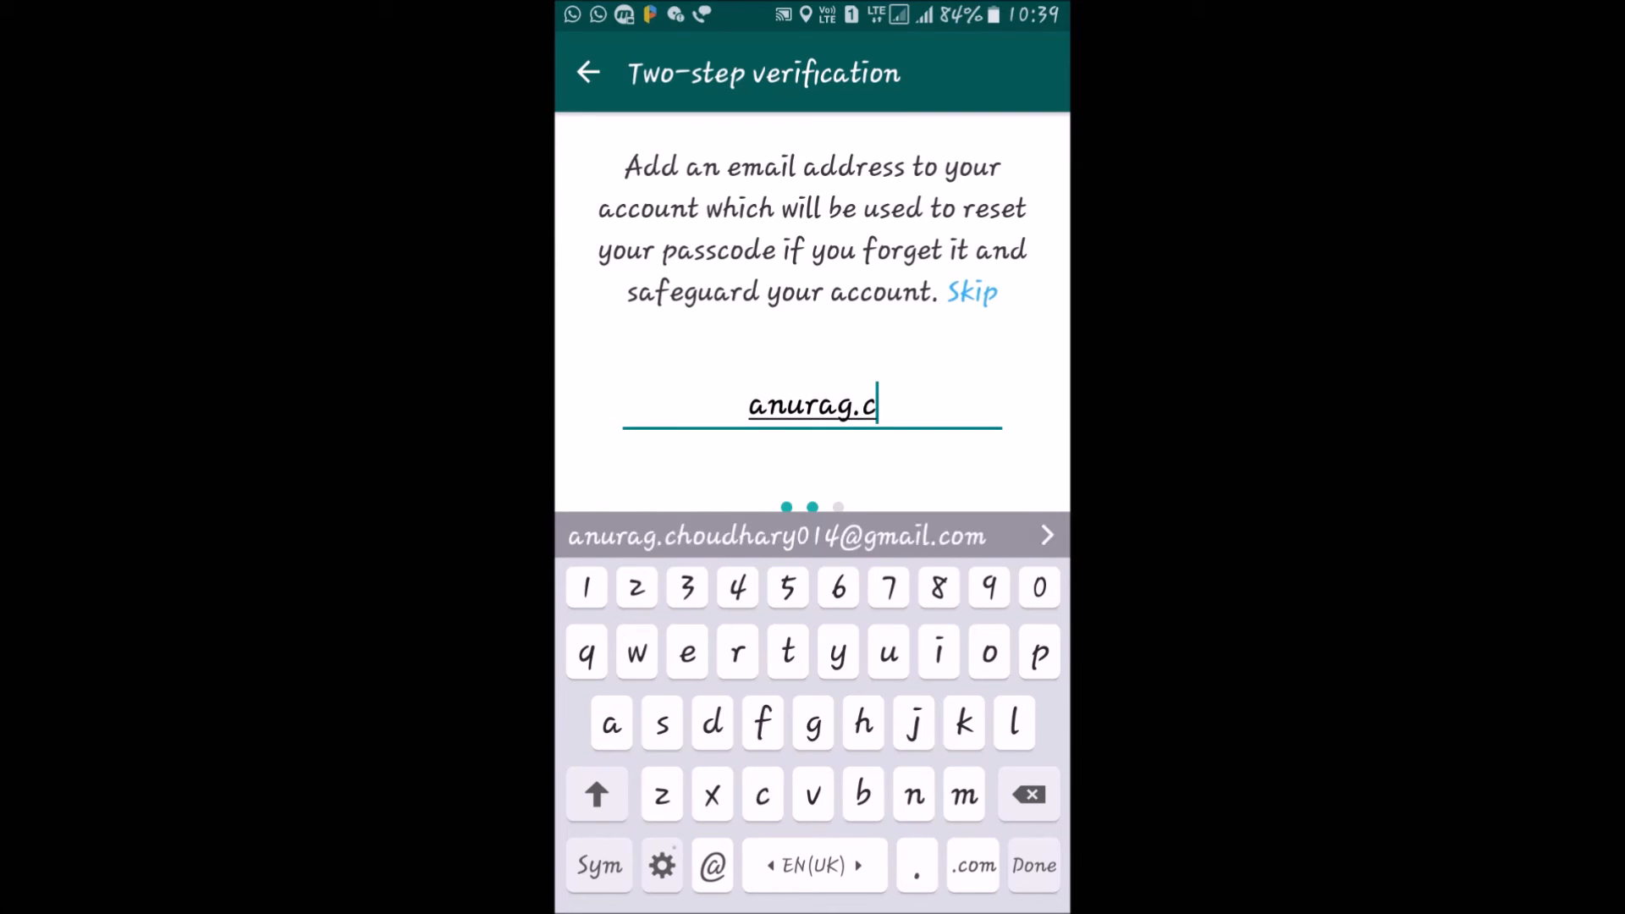
left_click(777, 537)
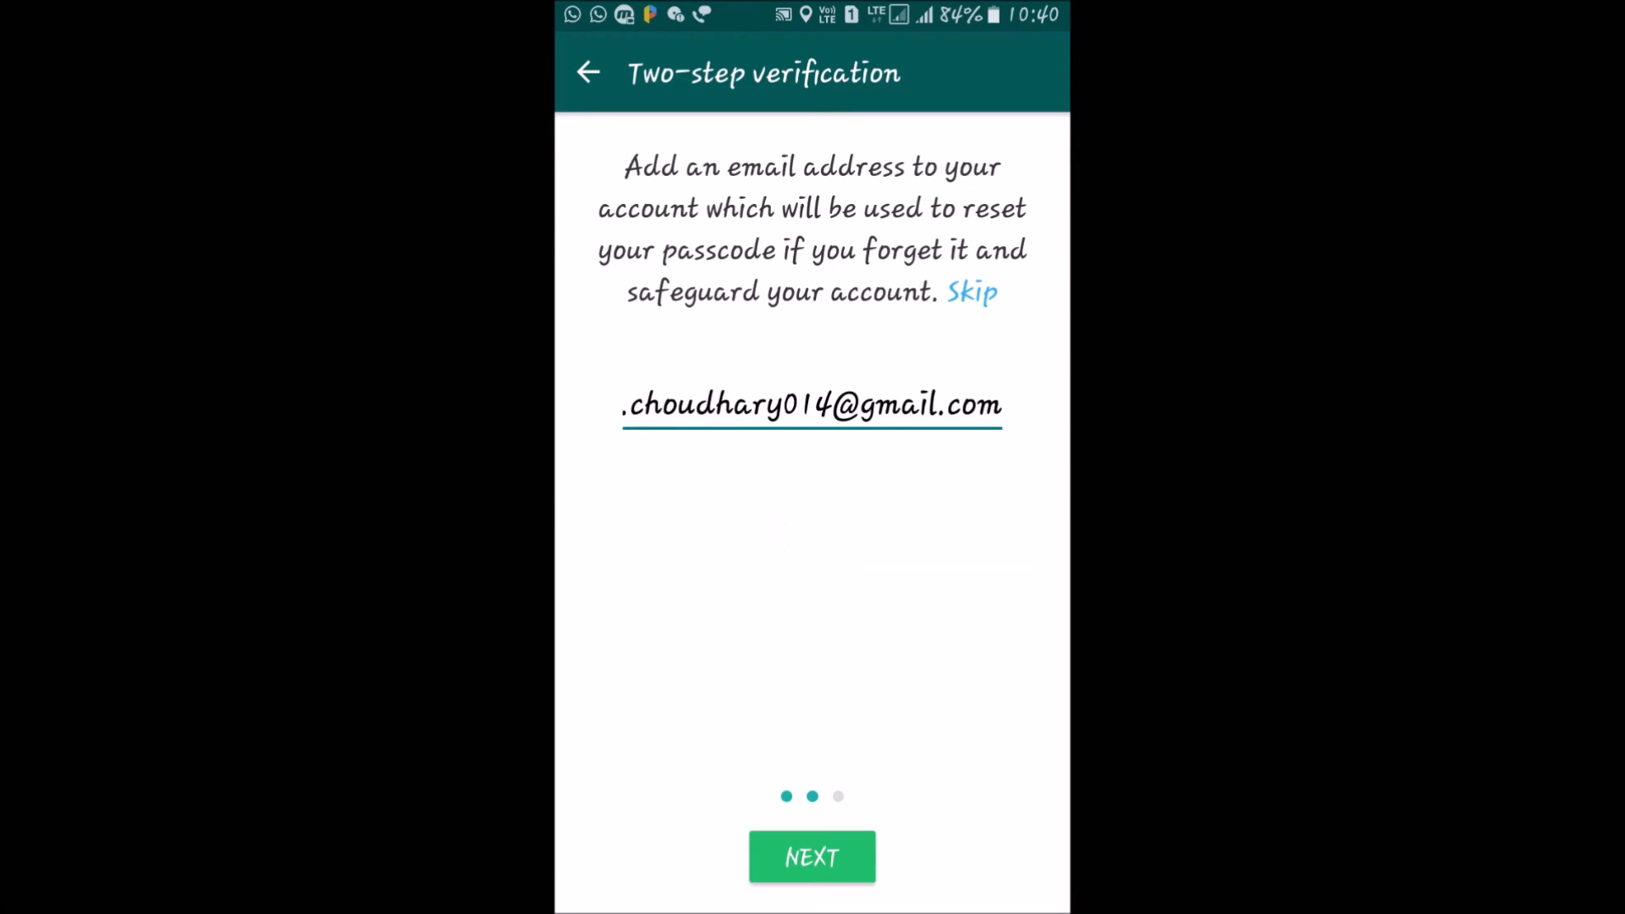
left_click(811, 857)
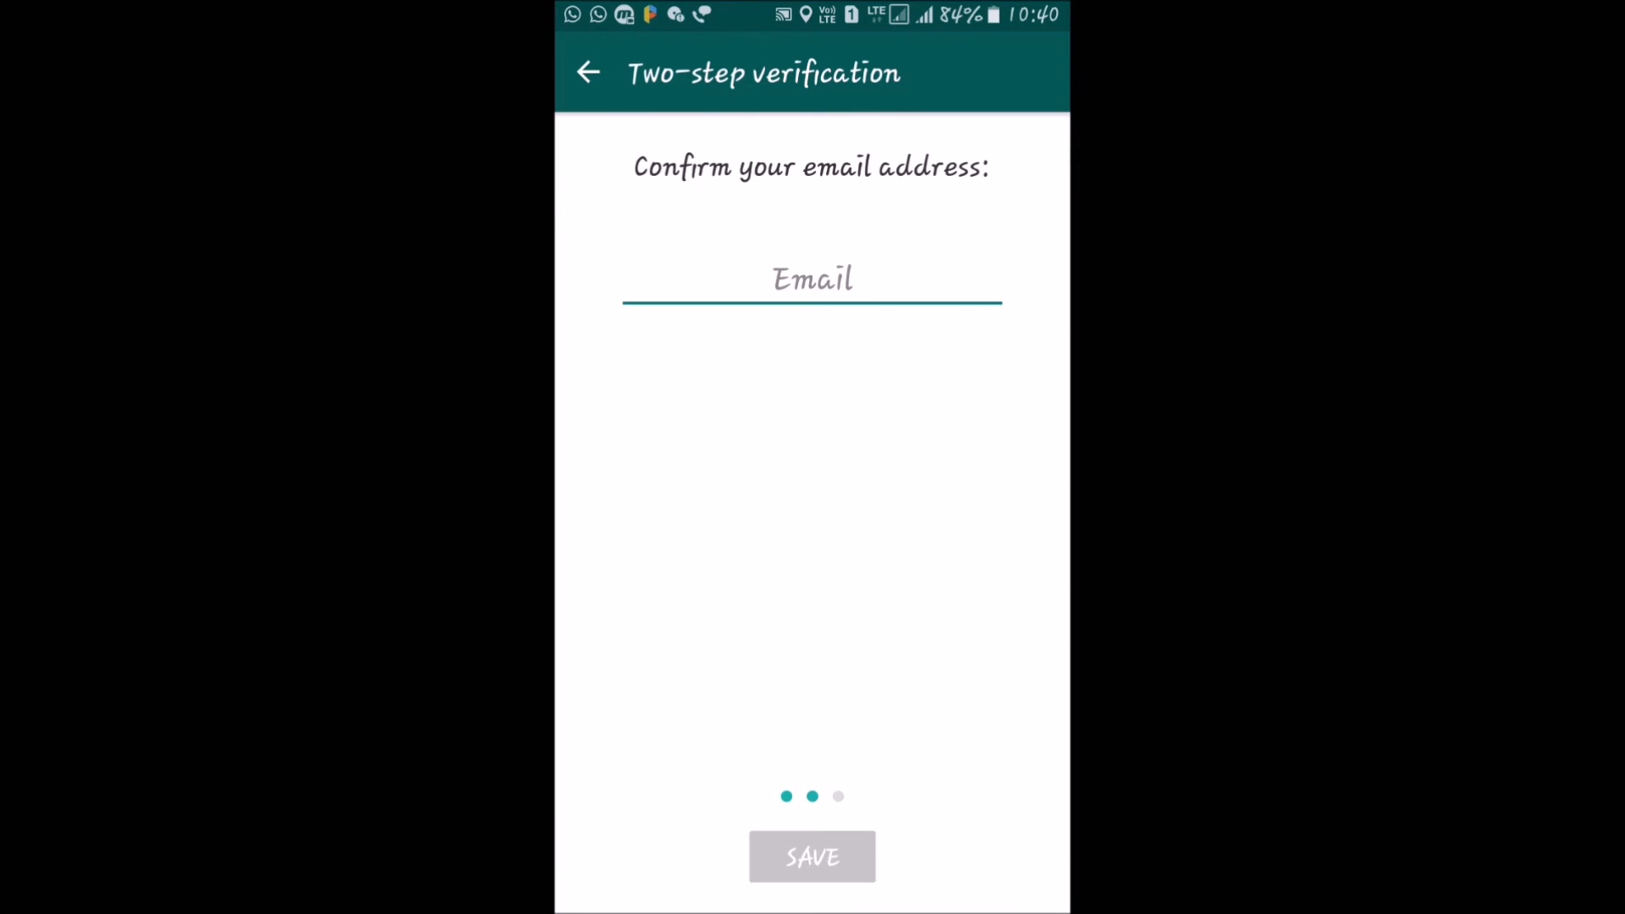
left_click(811, 280)
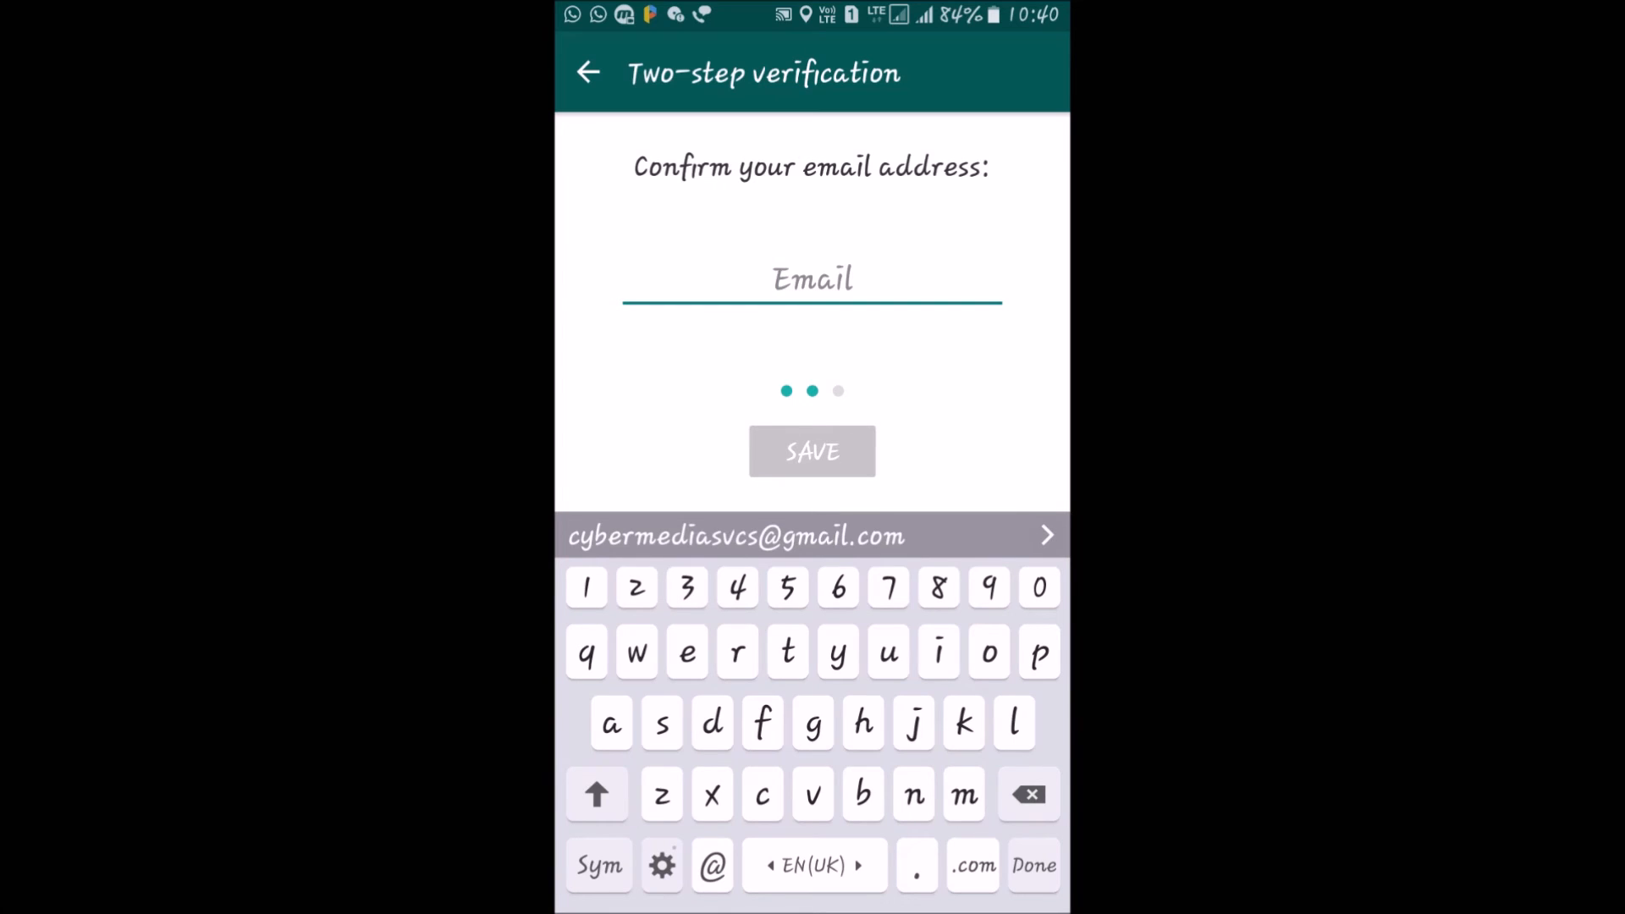
type("anu")
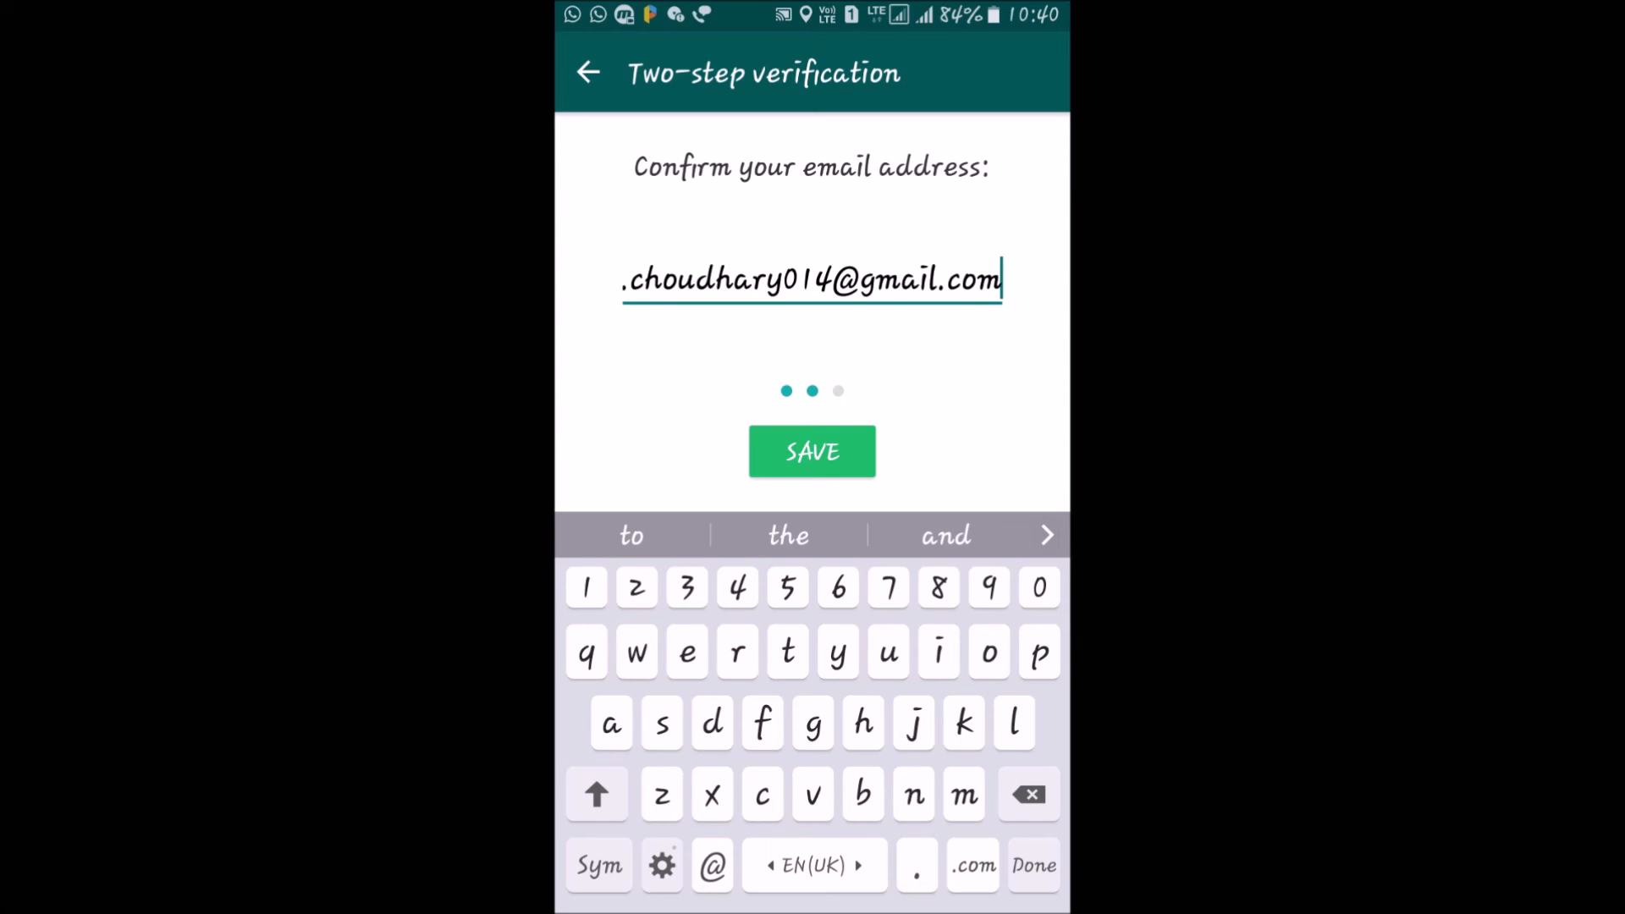
- Save the setup so the Disable and Change passcode/email options appear
left_click(811, 452)
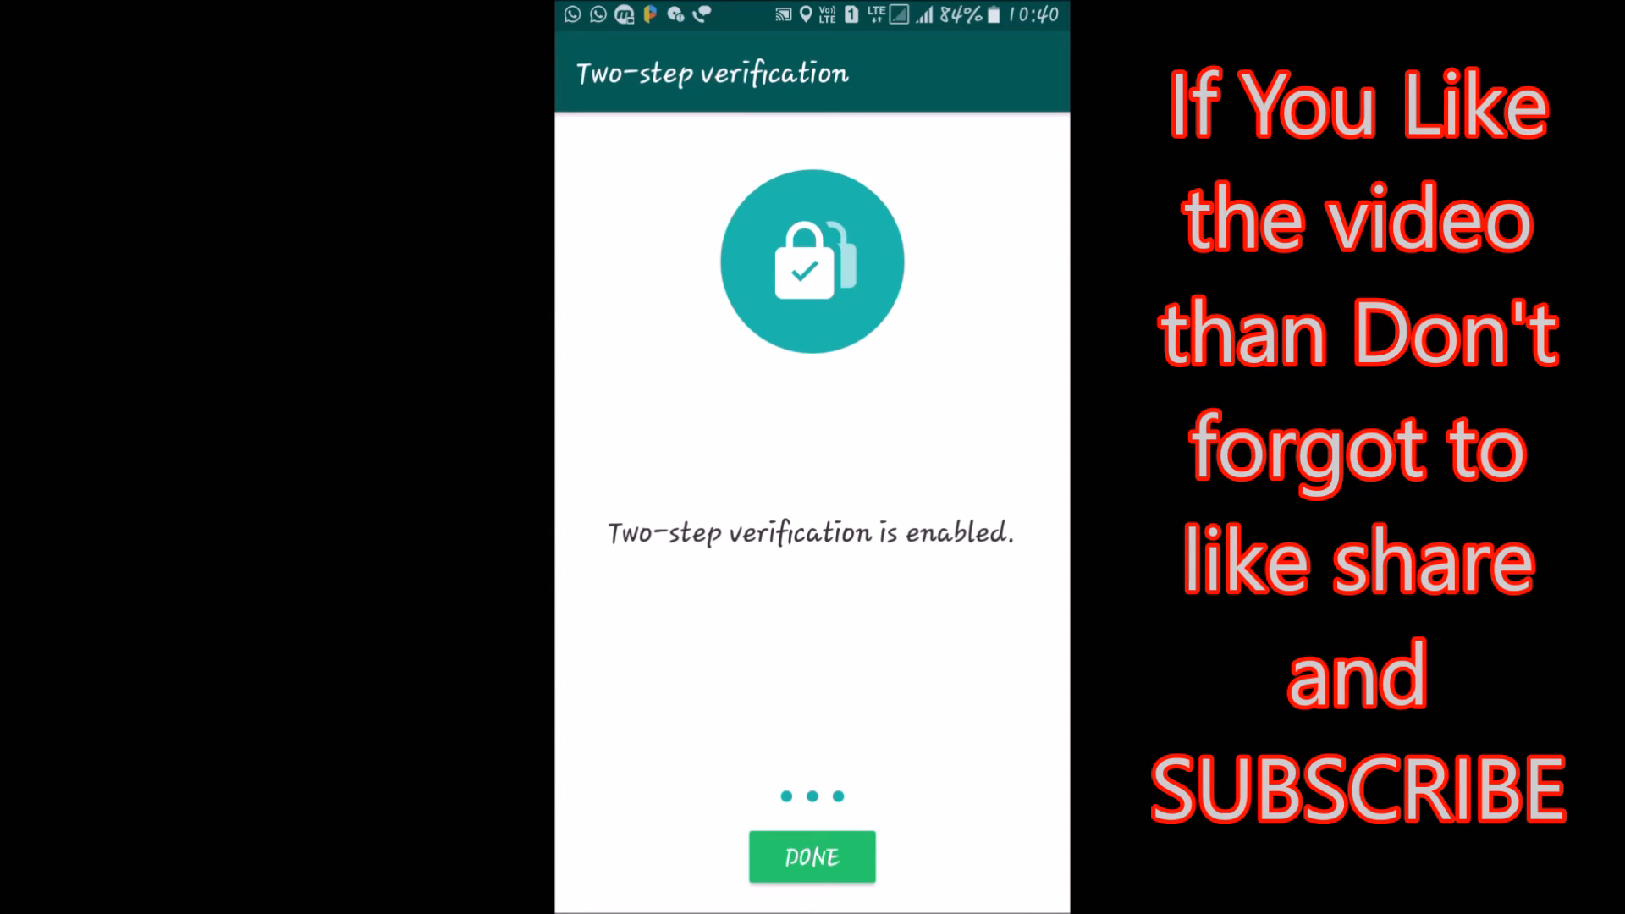
left_click(811, 856)
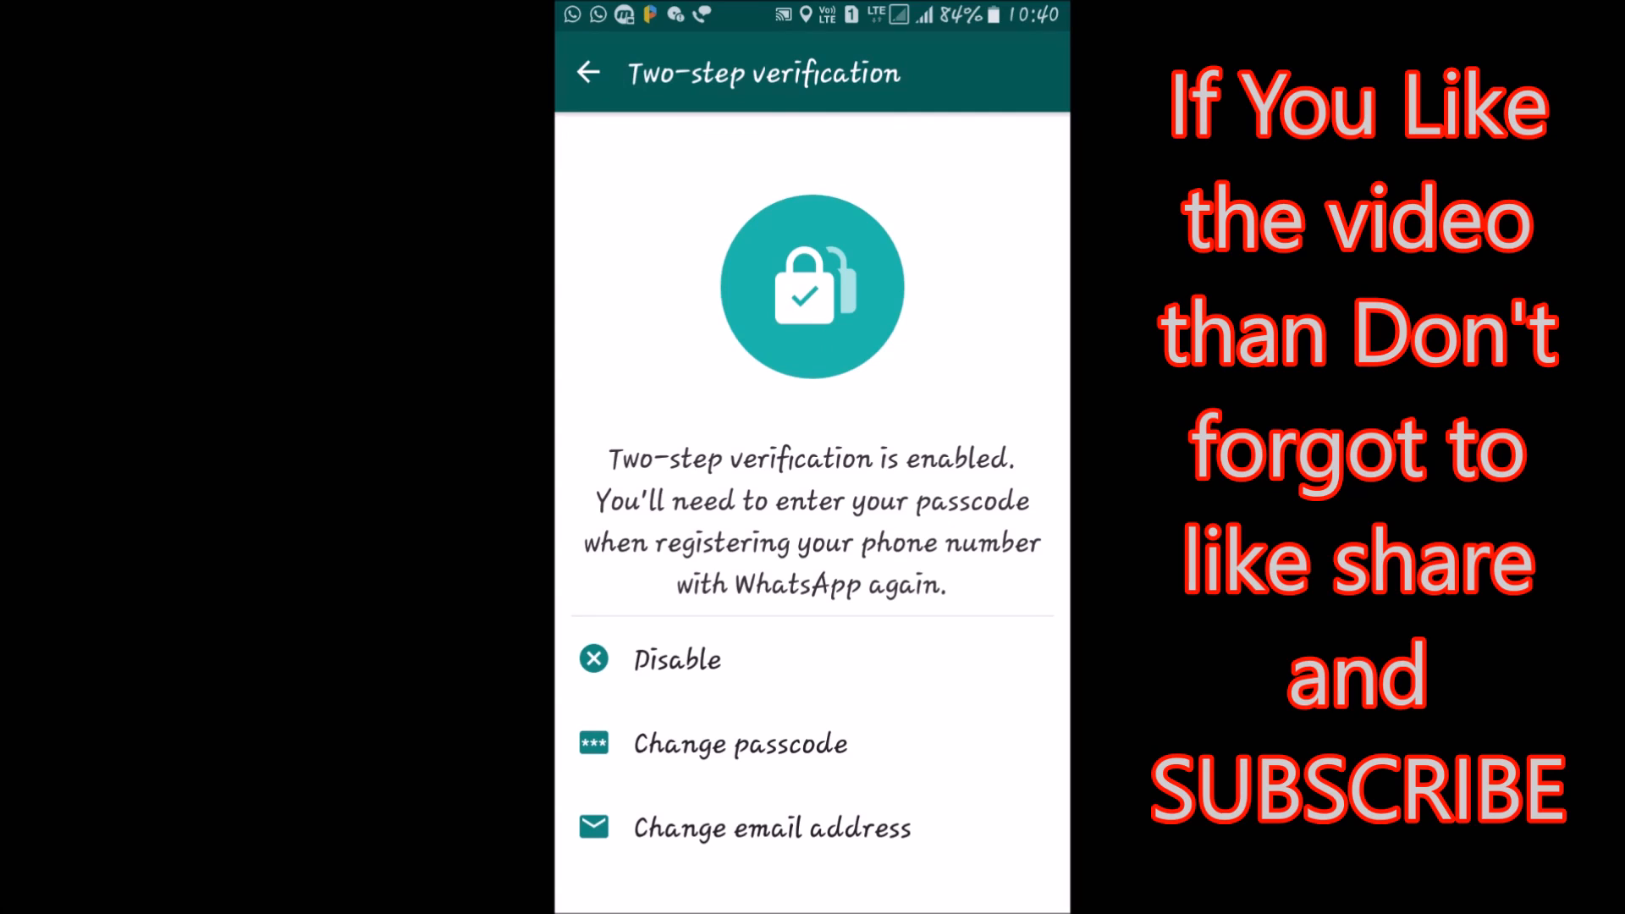